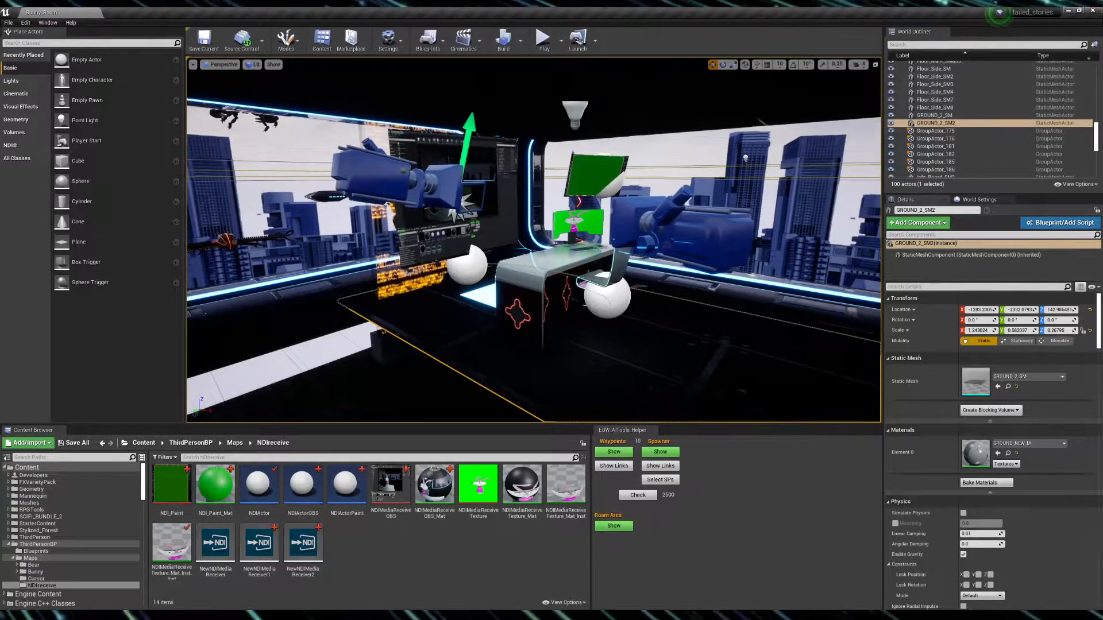
Play the level so the studio scene runs live with the Character Animator bunny
left_click(541, 41)
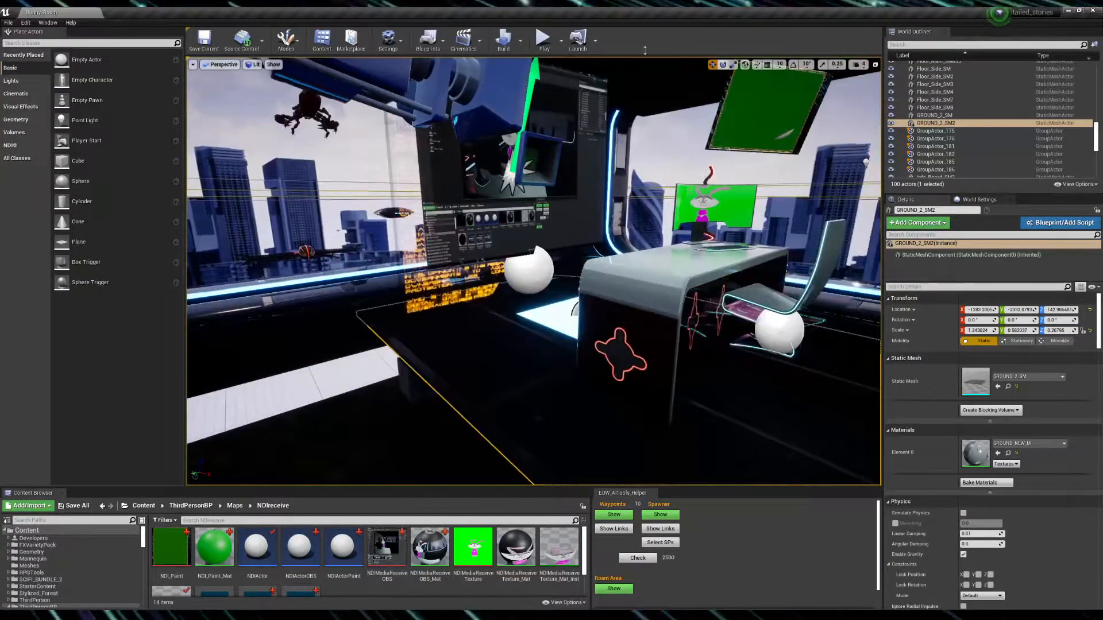
left_click(543, 37)
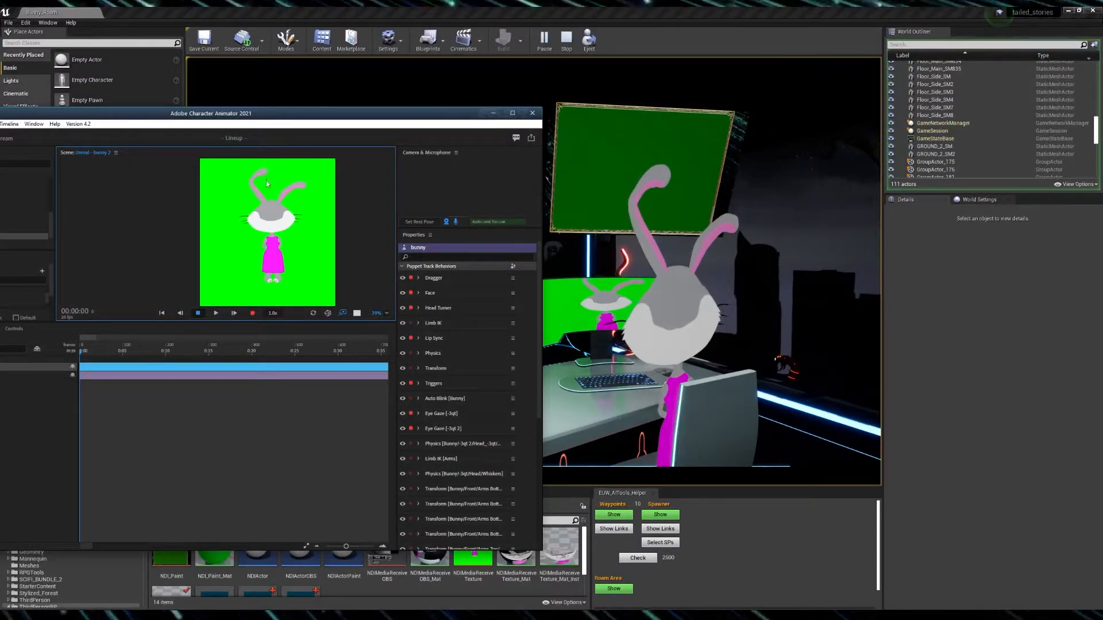
left_click(532, 114)
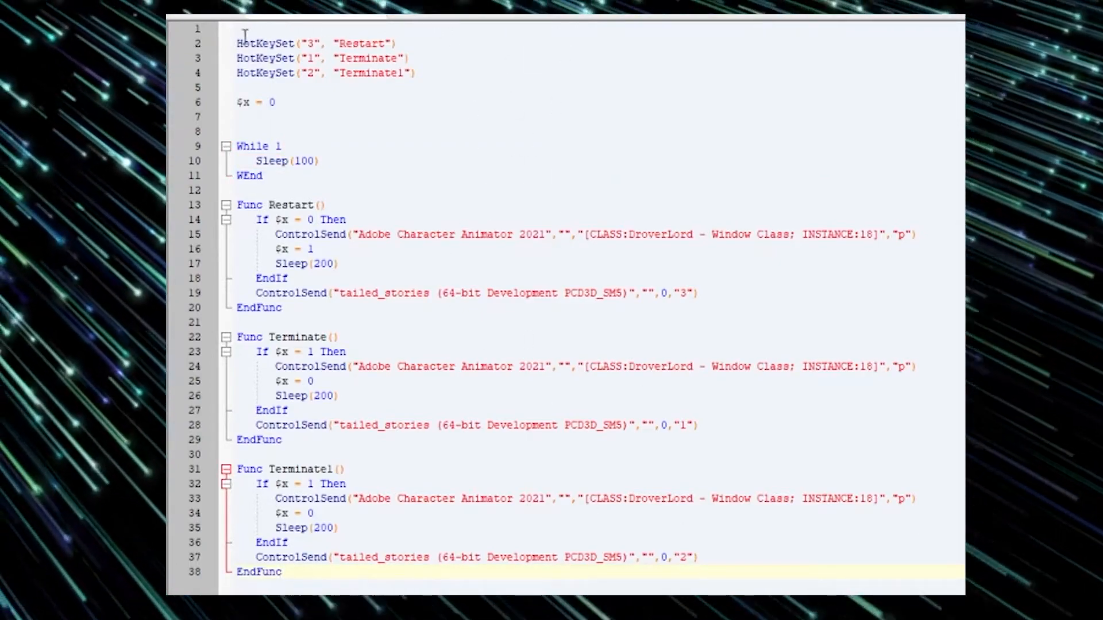
mouse_move(344, 58)
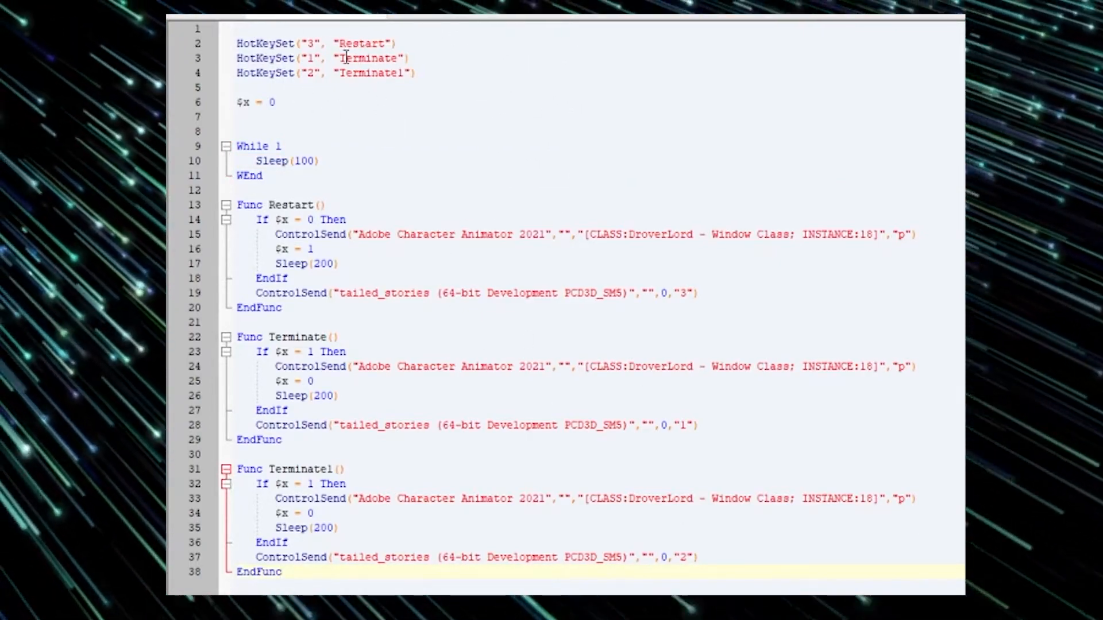
Rename the HotKeySet functions to Front, Side and Back in the AutoIt script
left_click(395, 42)
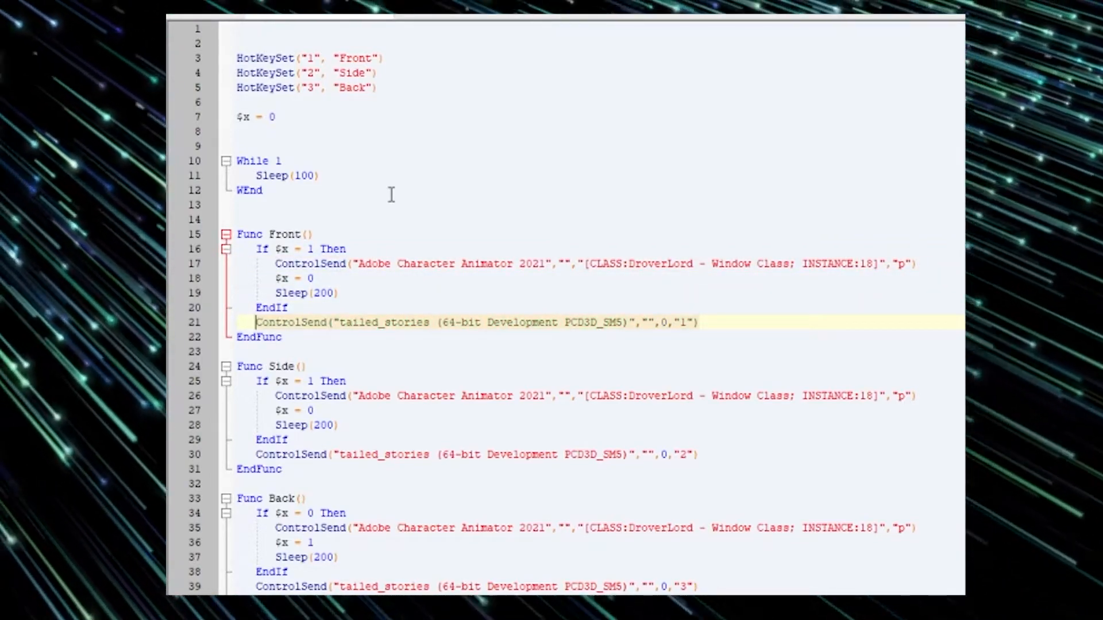
left_click(278, 293)
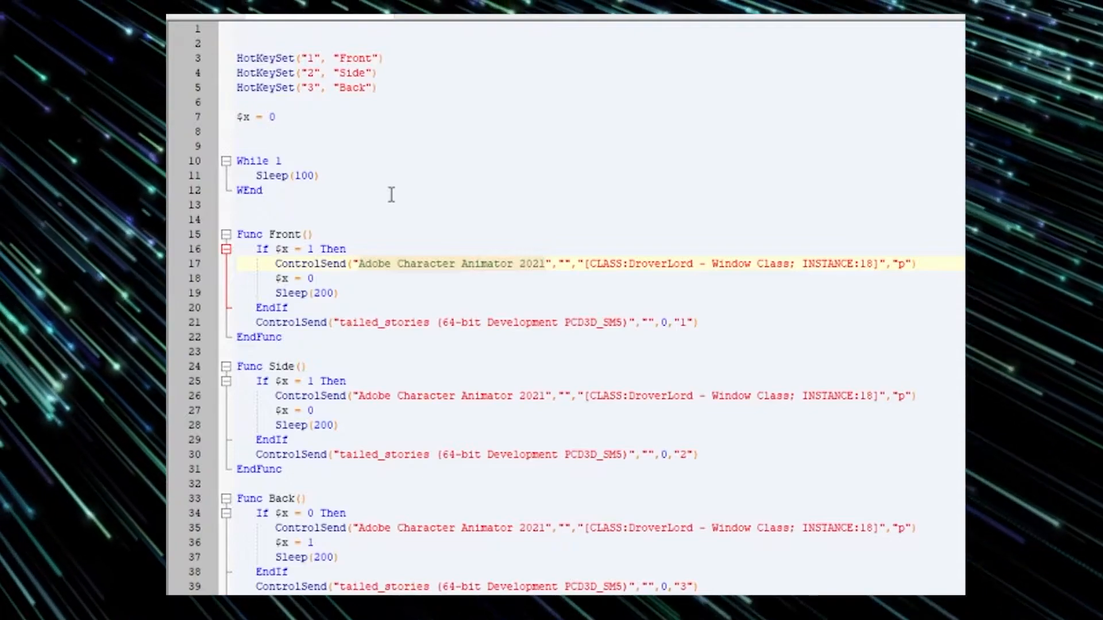
left_click(563, 264)
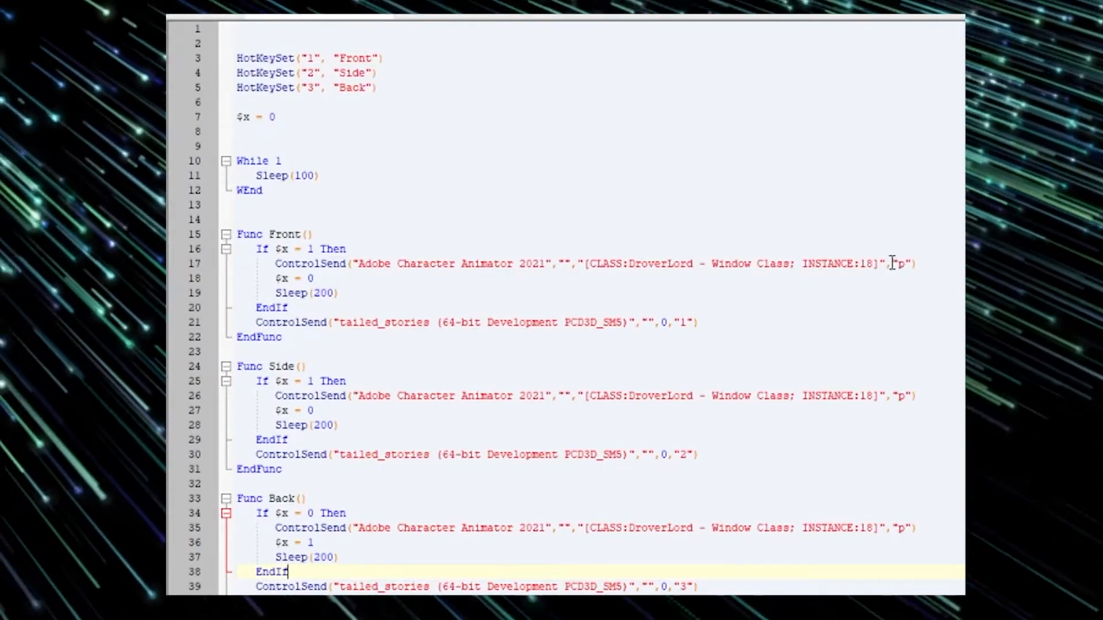
left_click(901, 263)
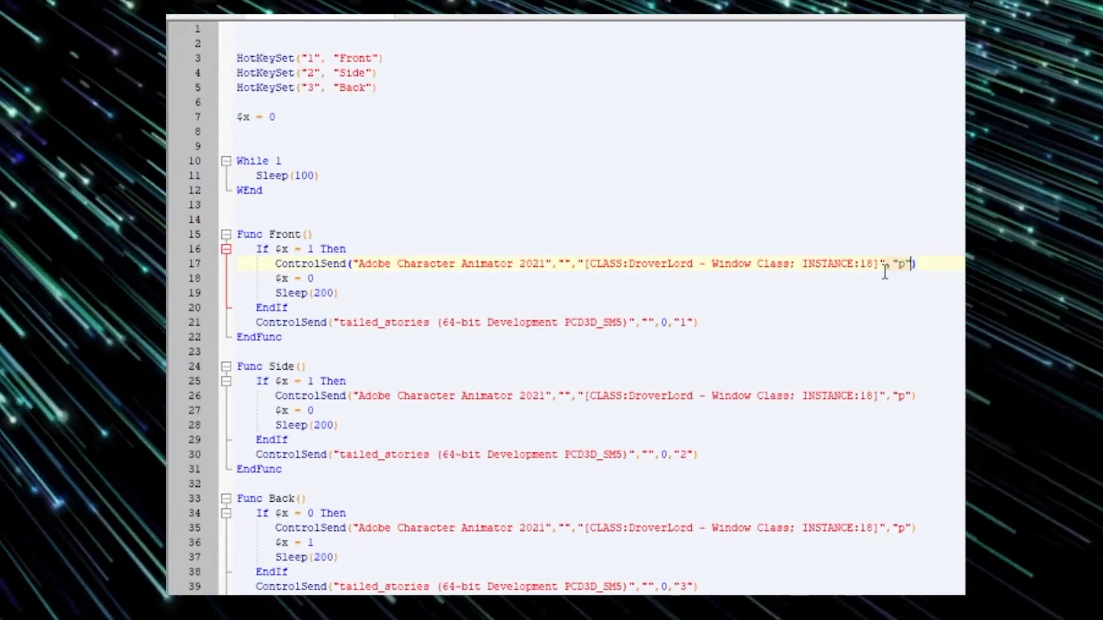
left_click(475, 322)
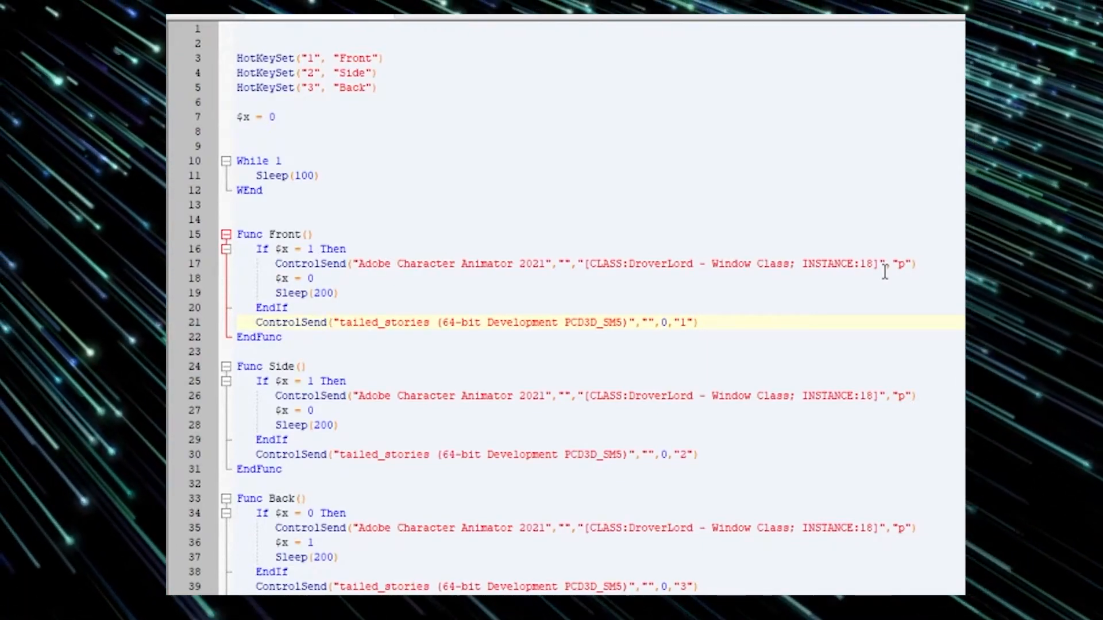
left_click(562, 322)
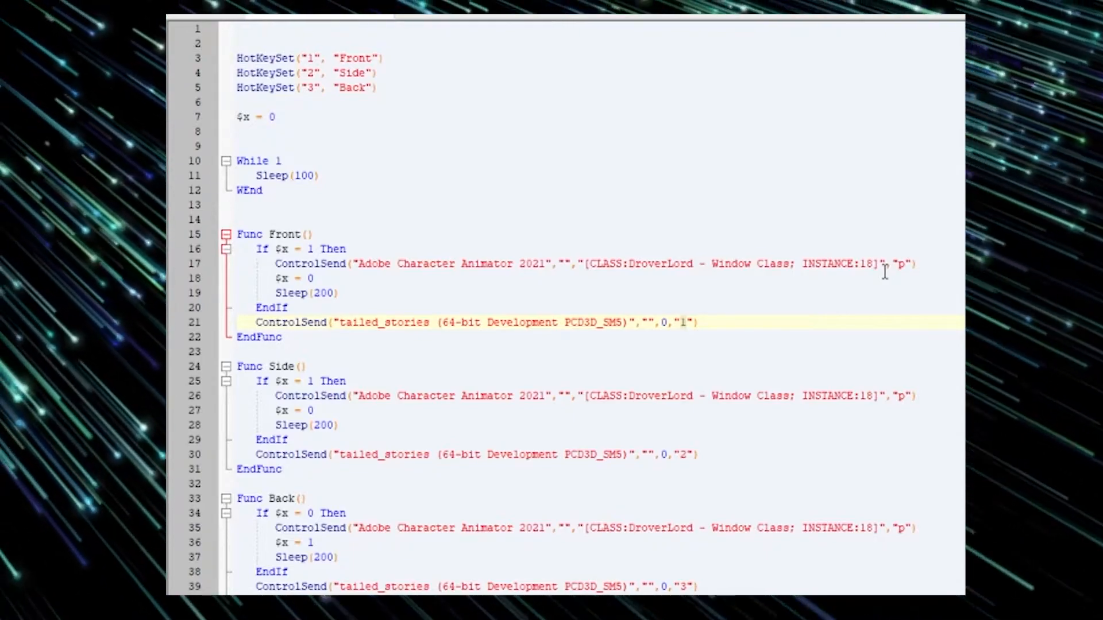
left_click(279, 337)
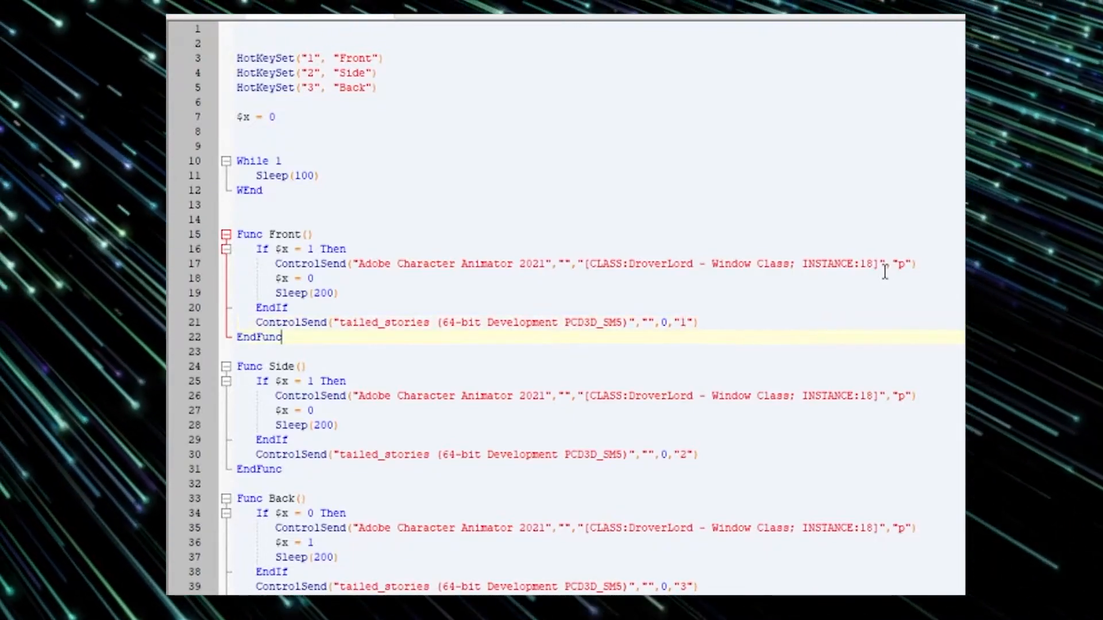